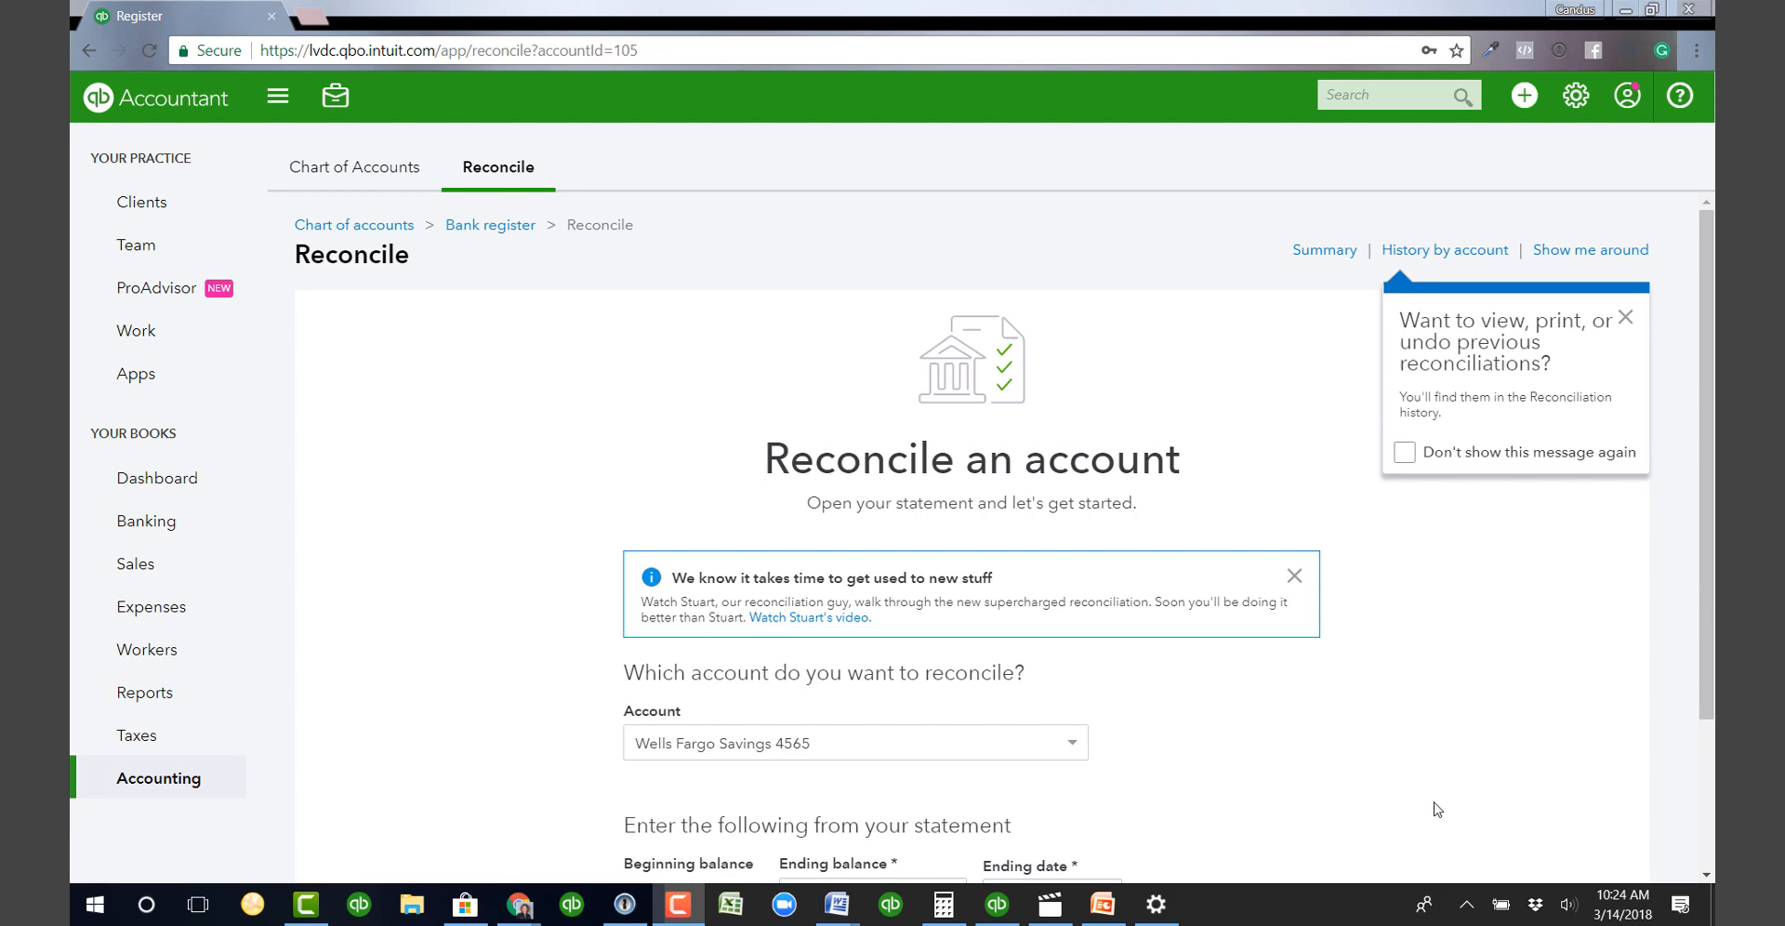
# Go to Banking and bring up the Wells Fargo Savings 4565 register, reconciled through 11/30/2017.
pyautogui.click(146, 520)
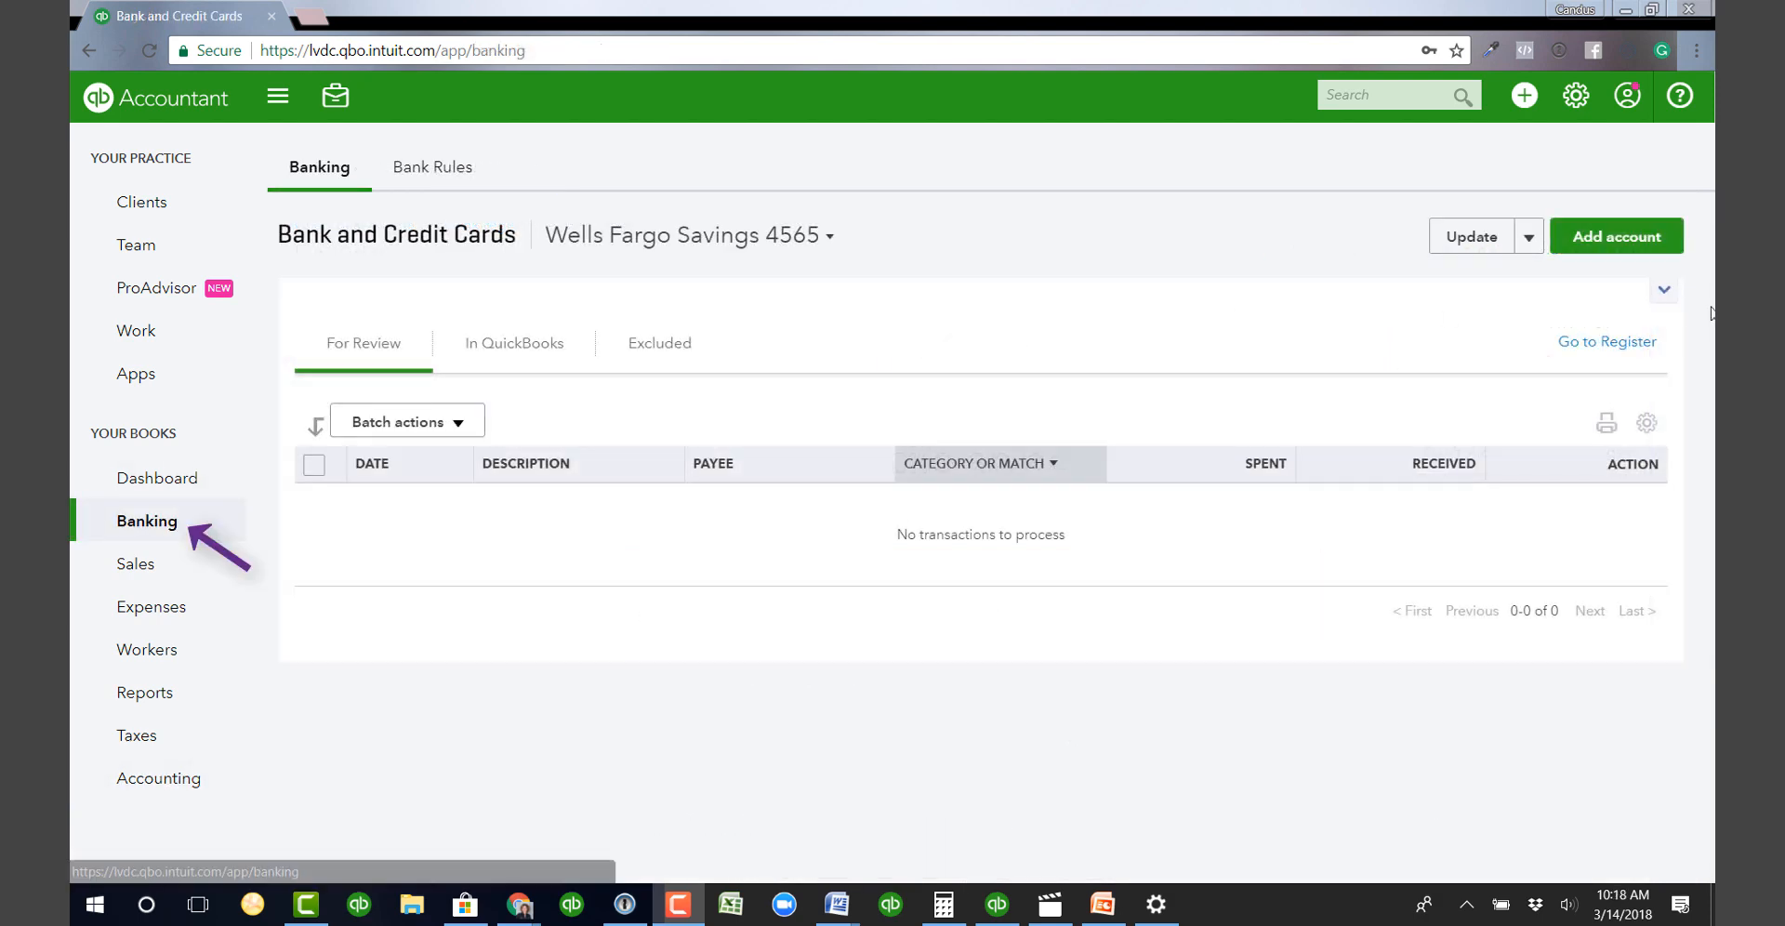
pyautogui.click(1607, 342)
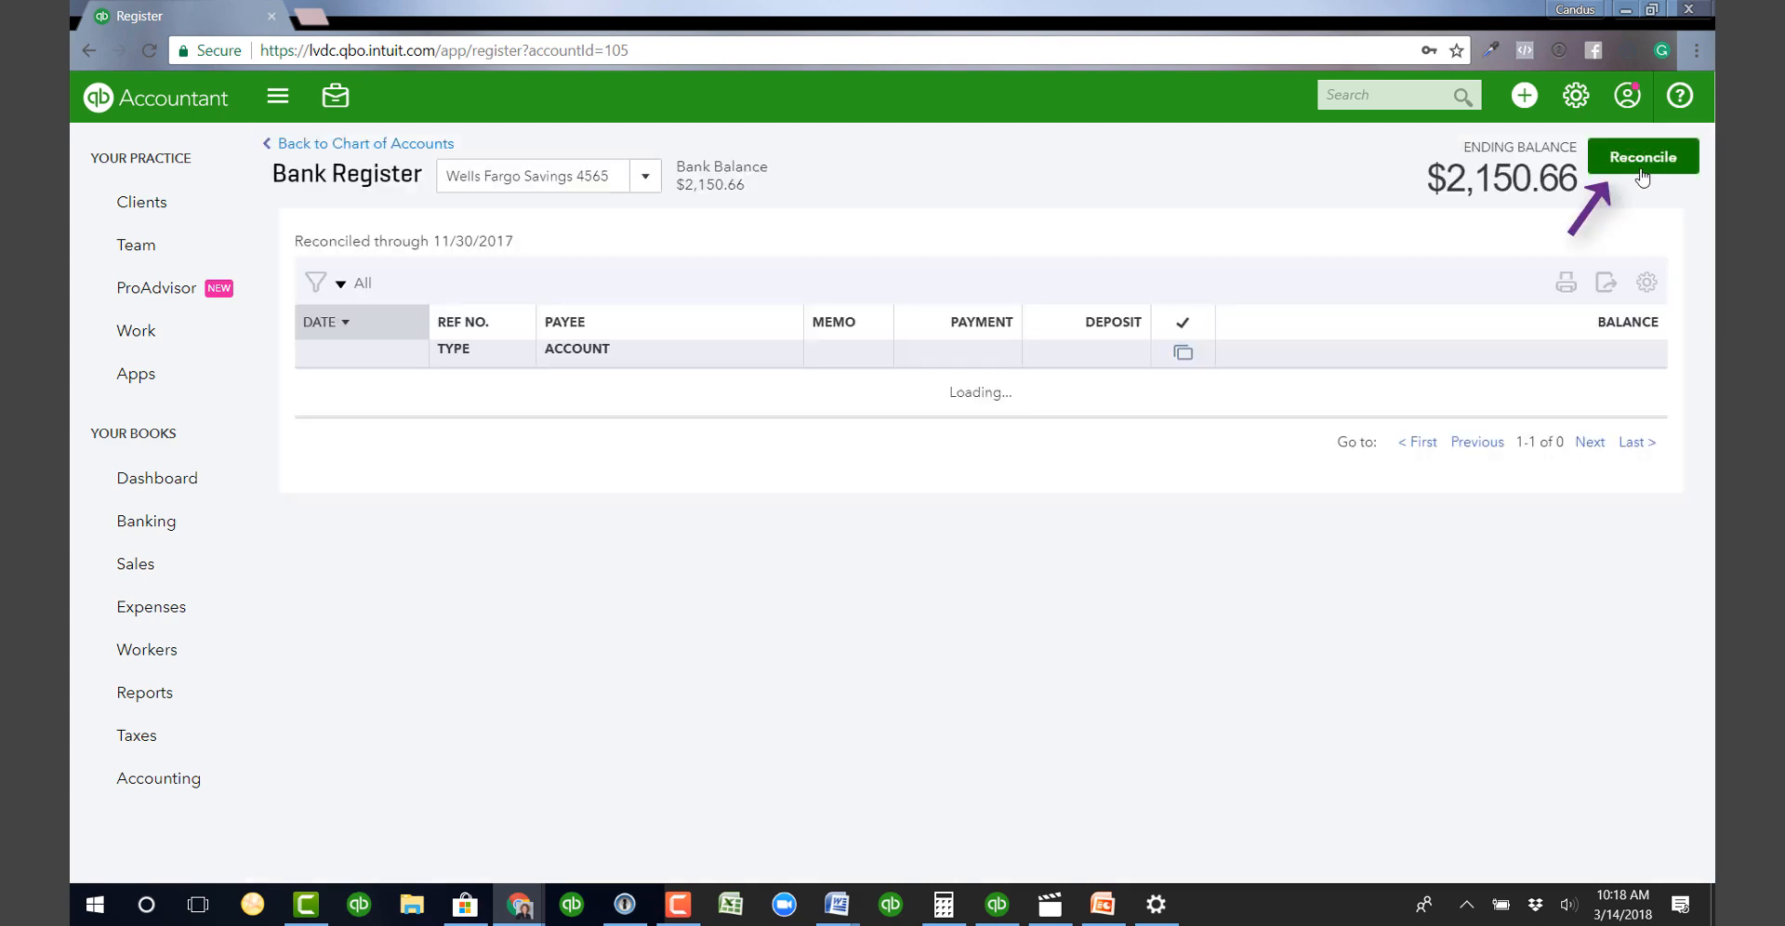
# Reach the Reconcile an account page for Wells Fargo Savings 4565 via the gear menu's Tools > Reconcile.
pyautogui.click(1641, 156)
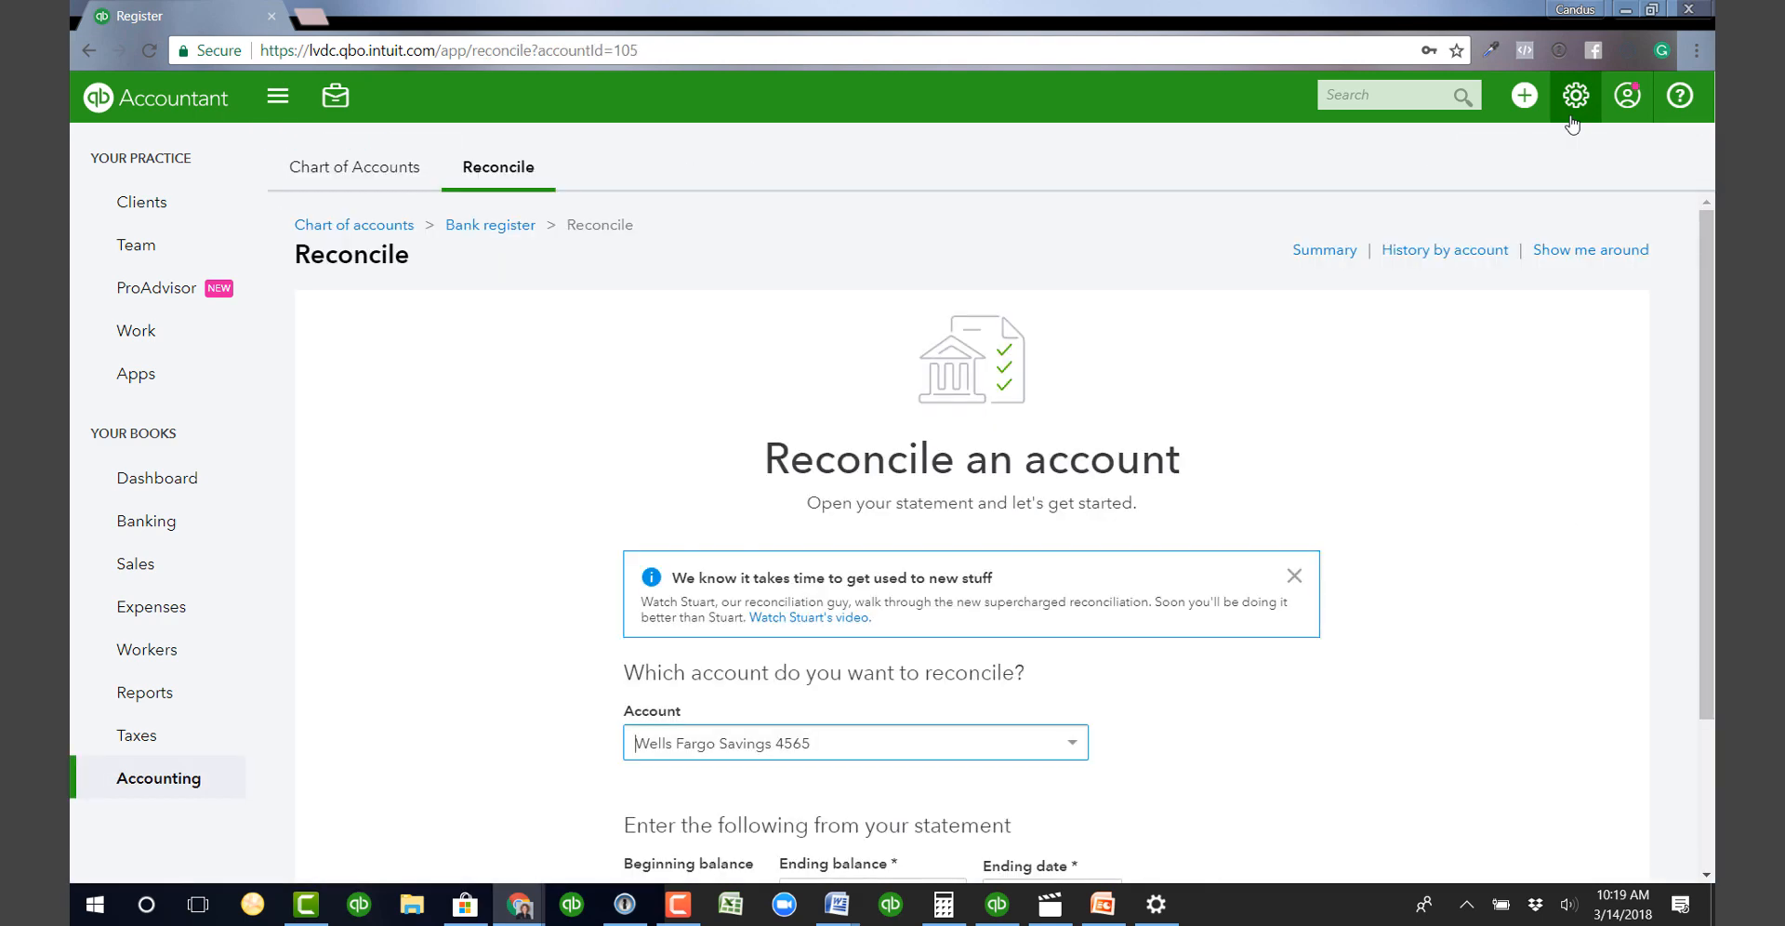
pyautogui.click(1575, 95)
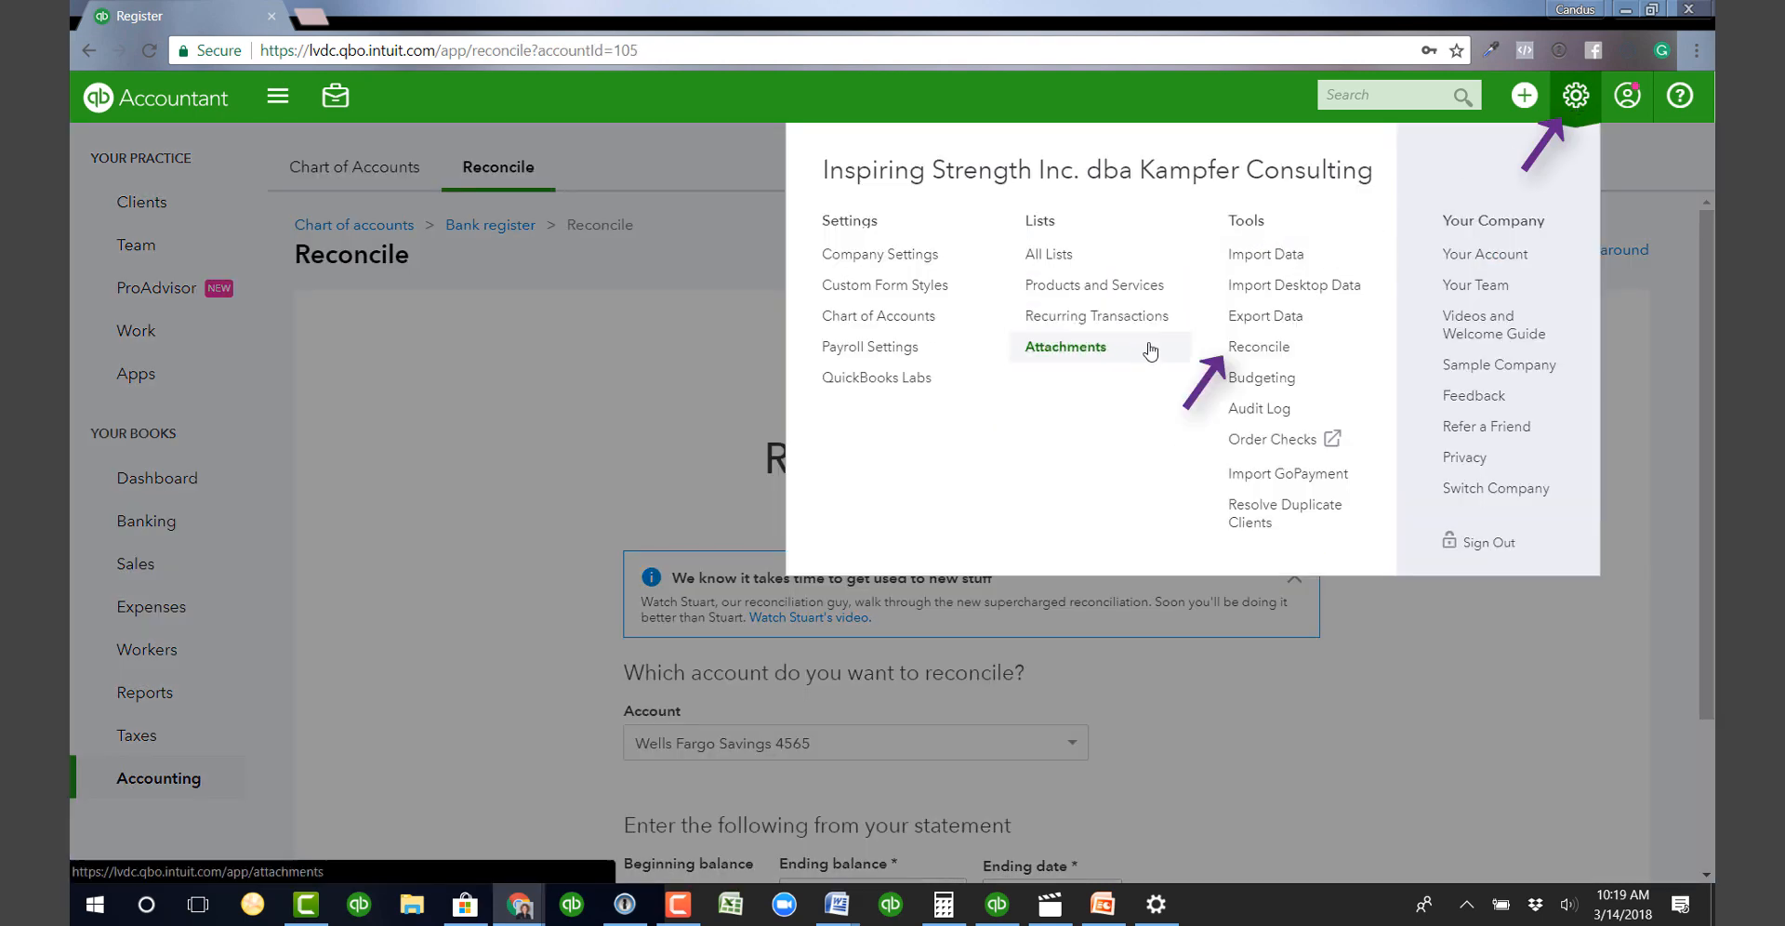
pyautogui.moveTo(1258, 346)
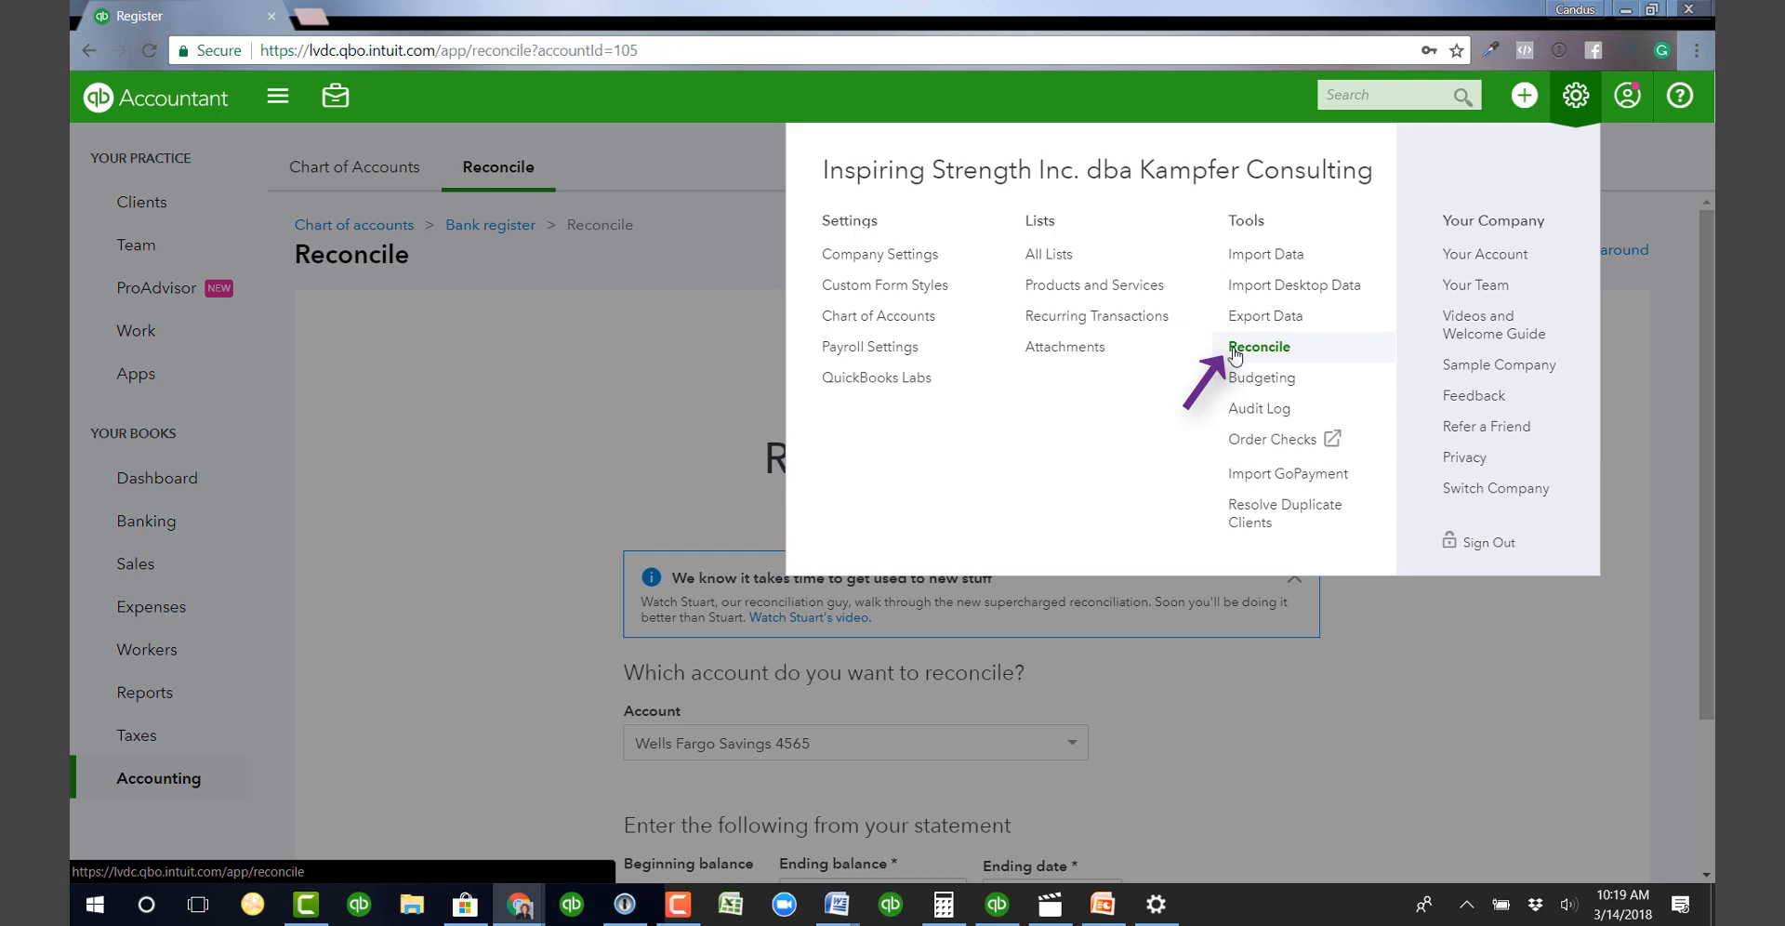
pyautogui.click(1229, 790)
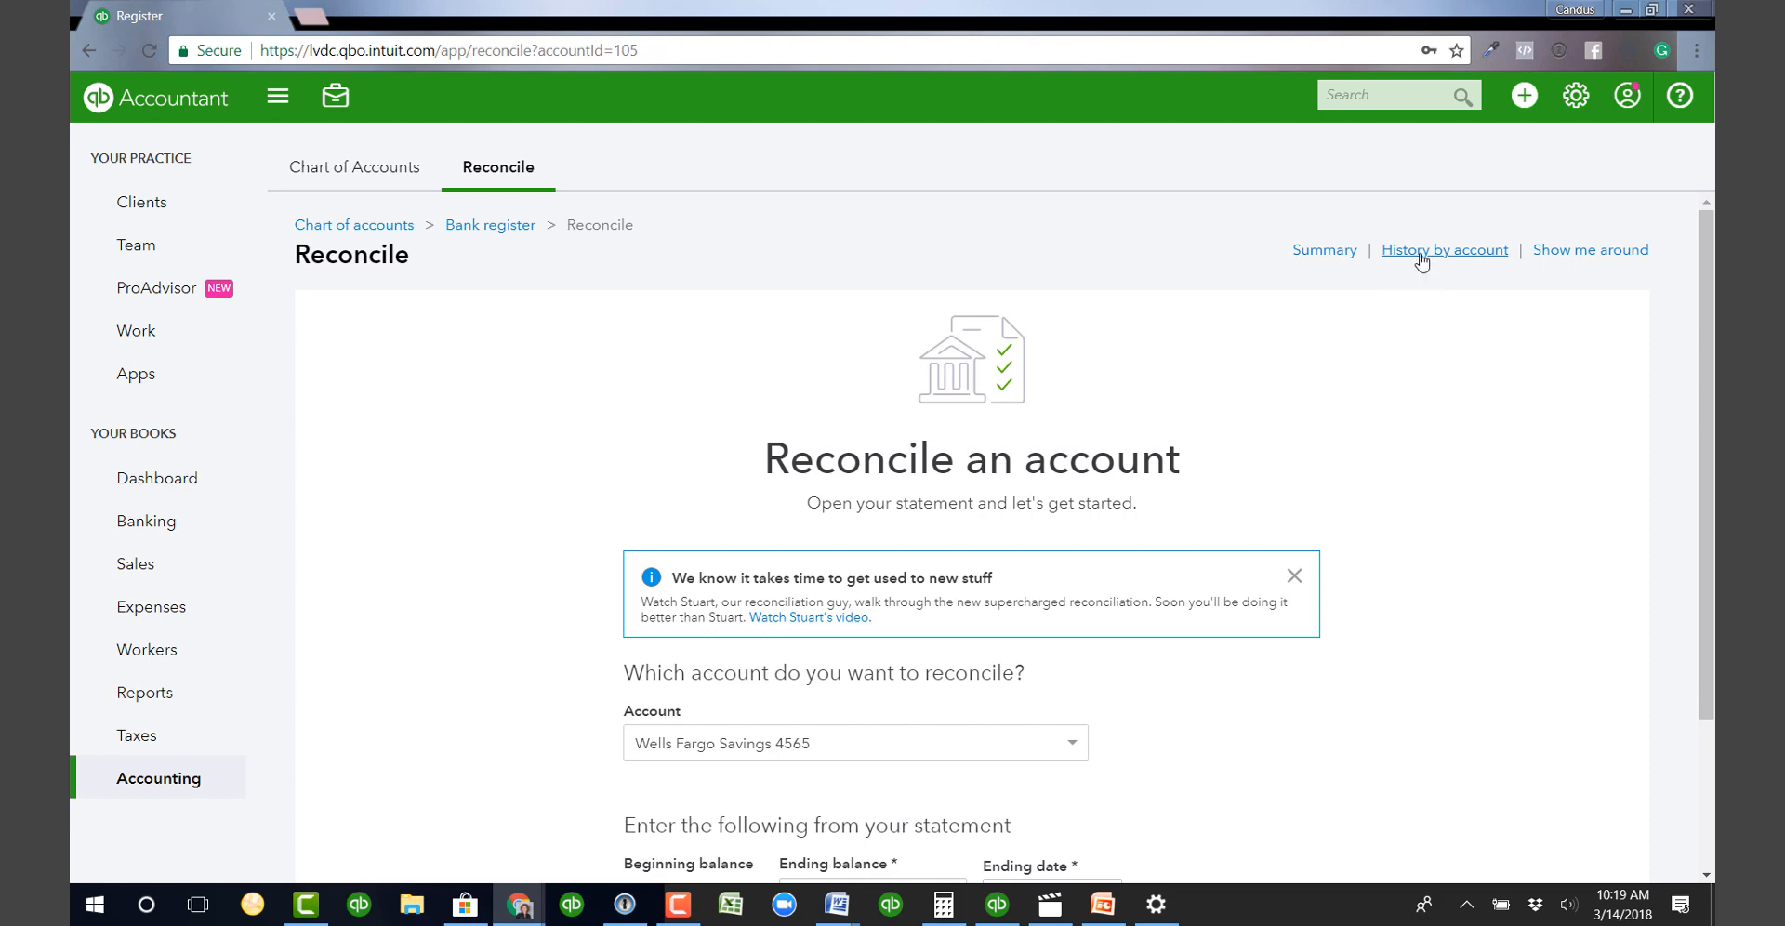
# View History by account for Wells Fargo Savings and expand the actions on the 12/31/2017 statement row.
pyautogui.click(1443, 249)
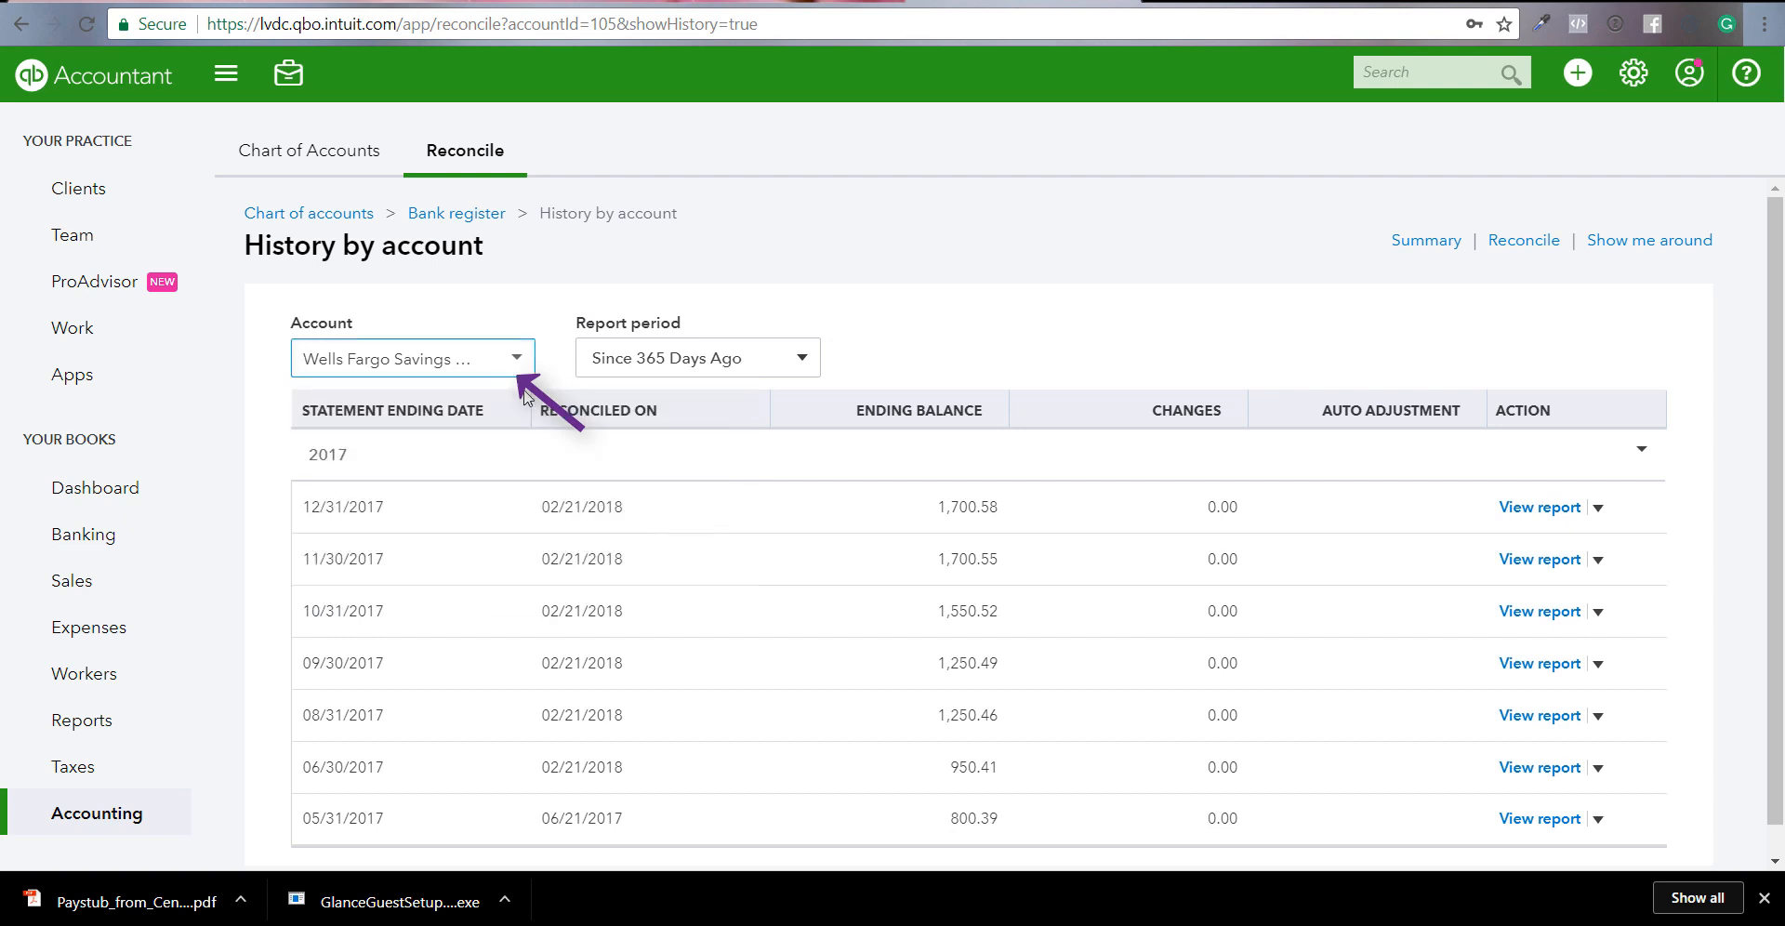
pyautogui.click(1595, 507)
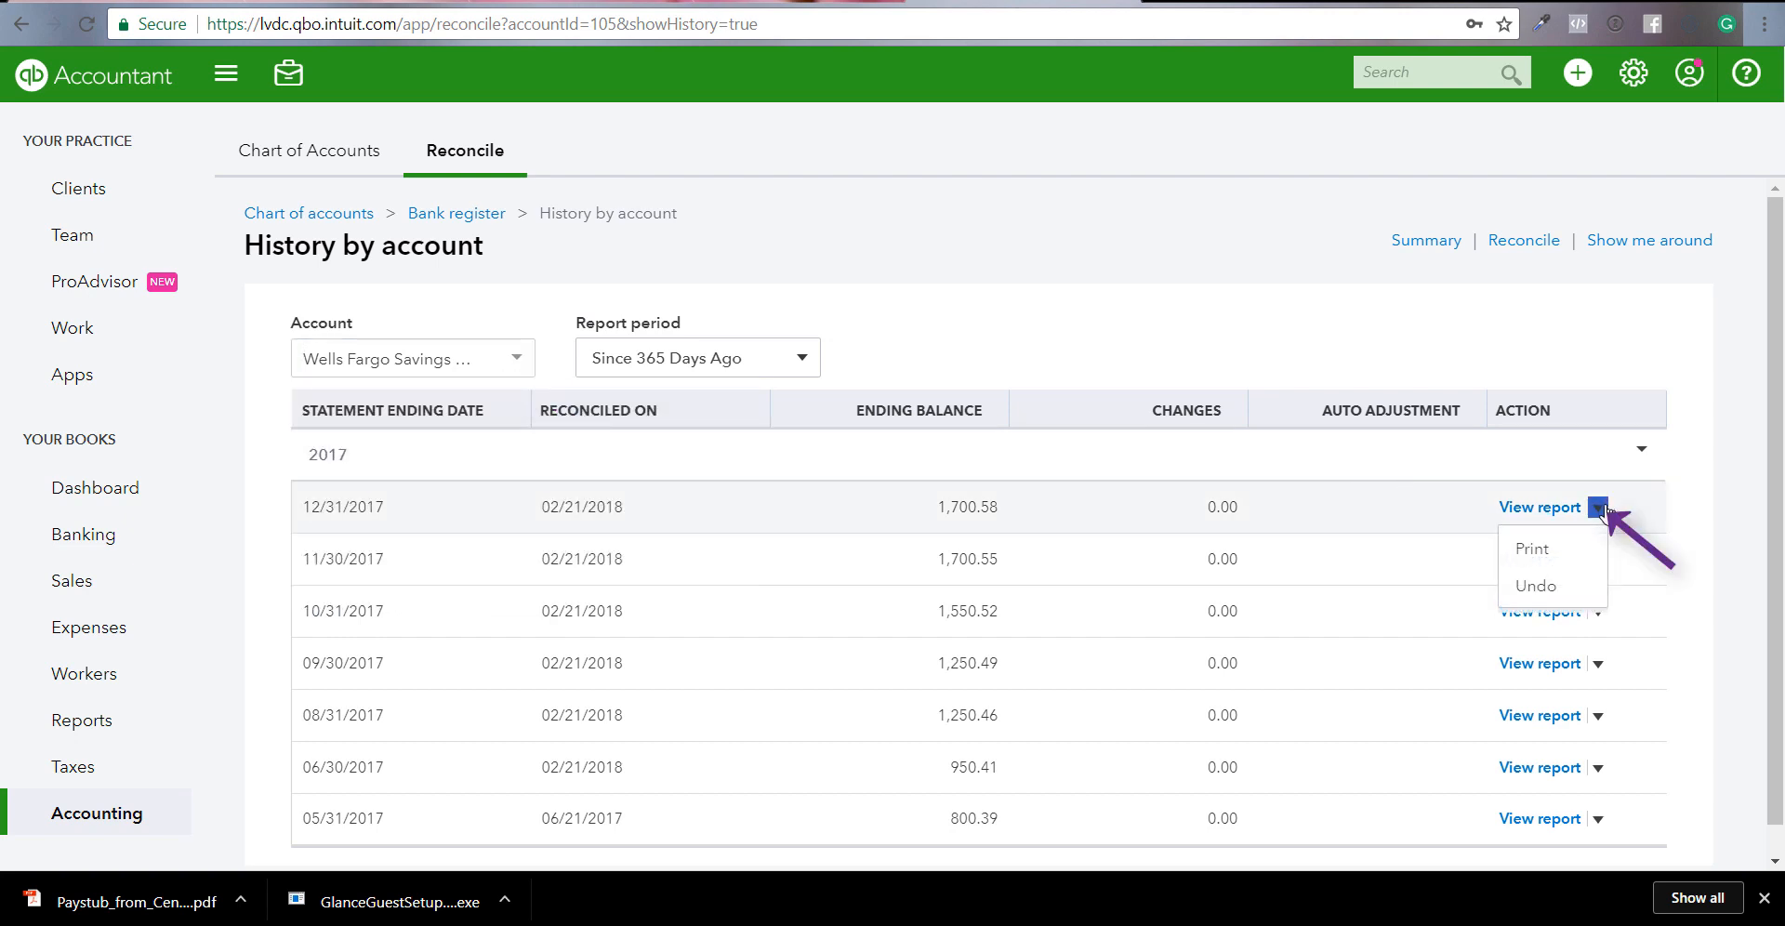
pyautogui.moveTo(1536, 586)
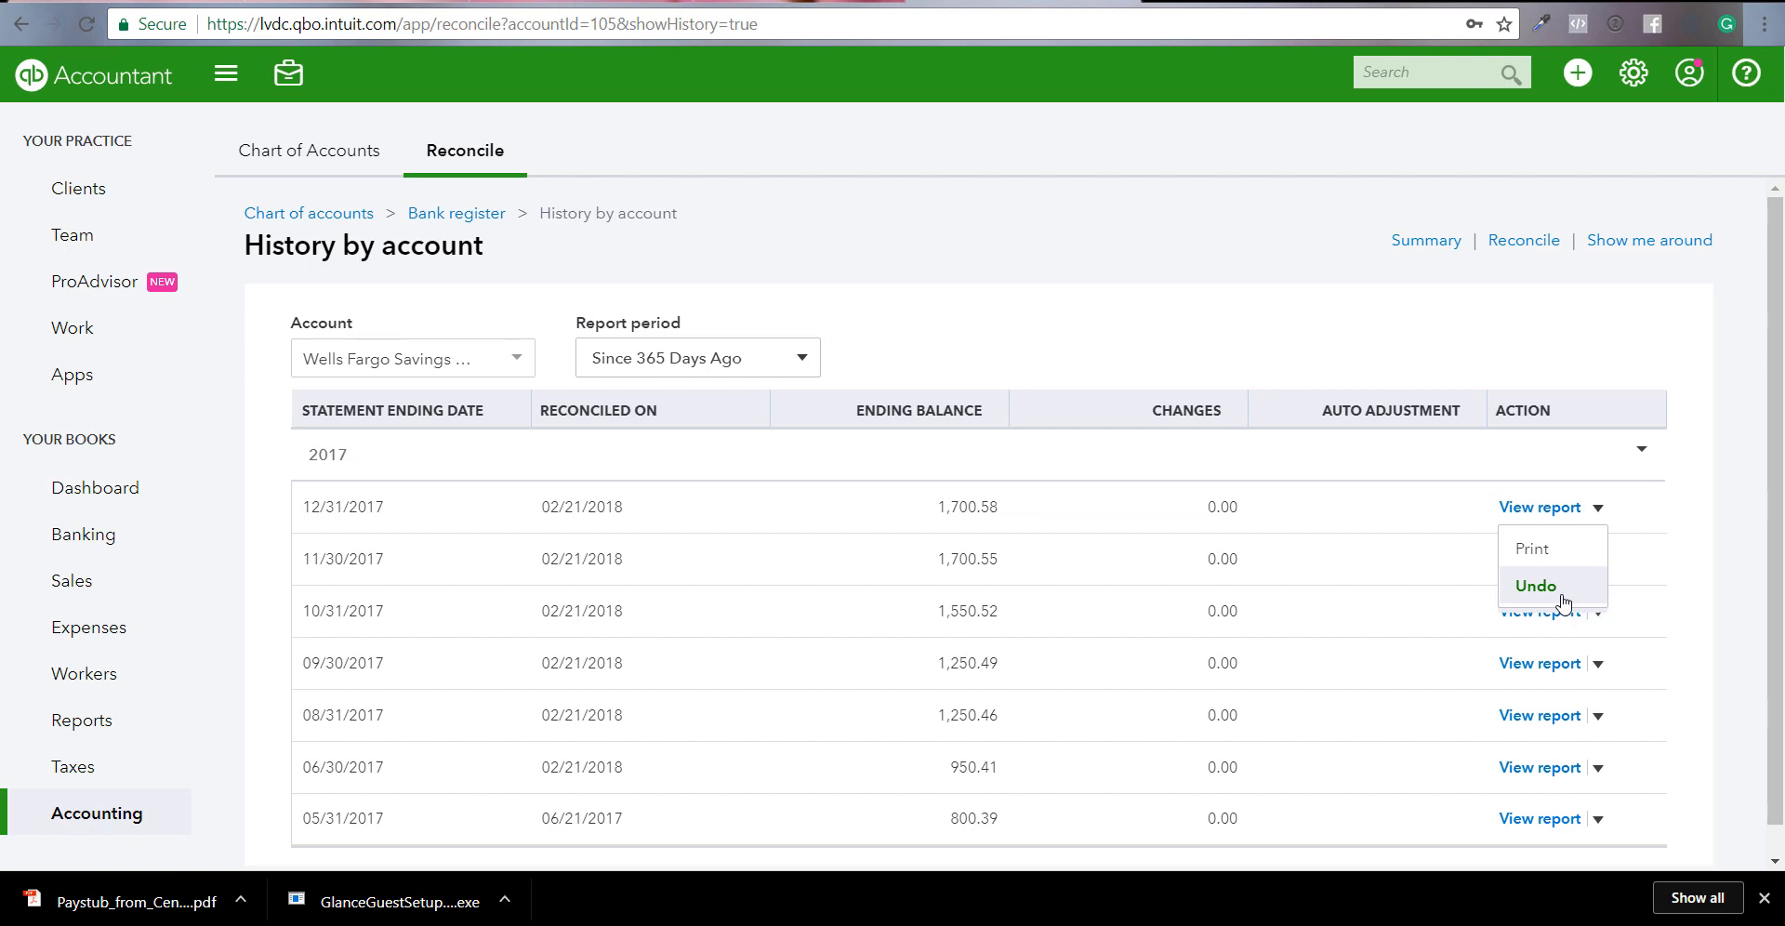
# Undo the 12/31/2017 reconciliation, confirming both prompts, so history ends at 11/30/2017.
pyautogui.click(1536, 586)
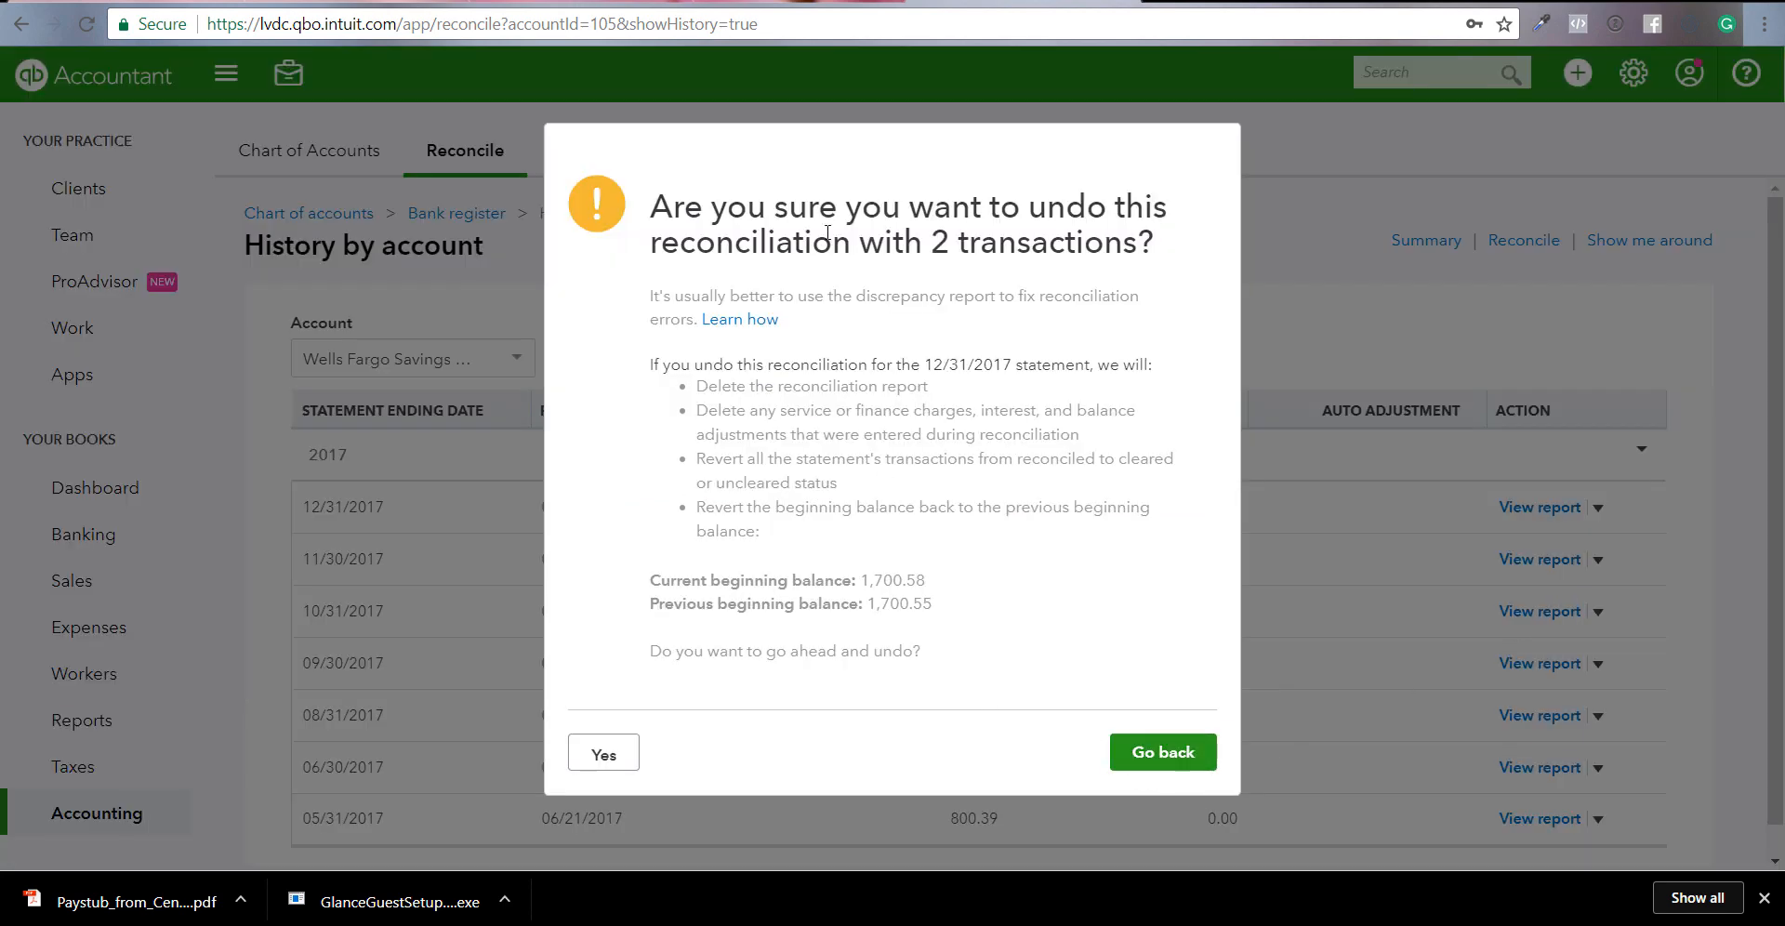
pyautogui.moveTo(870, 669)
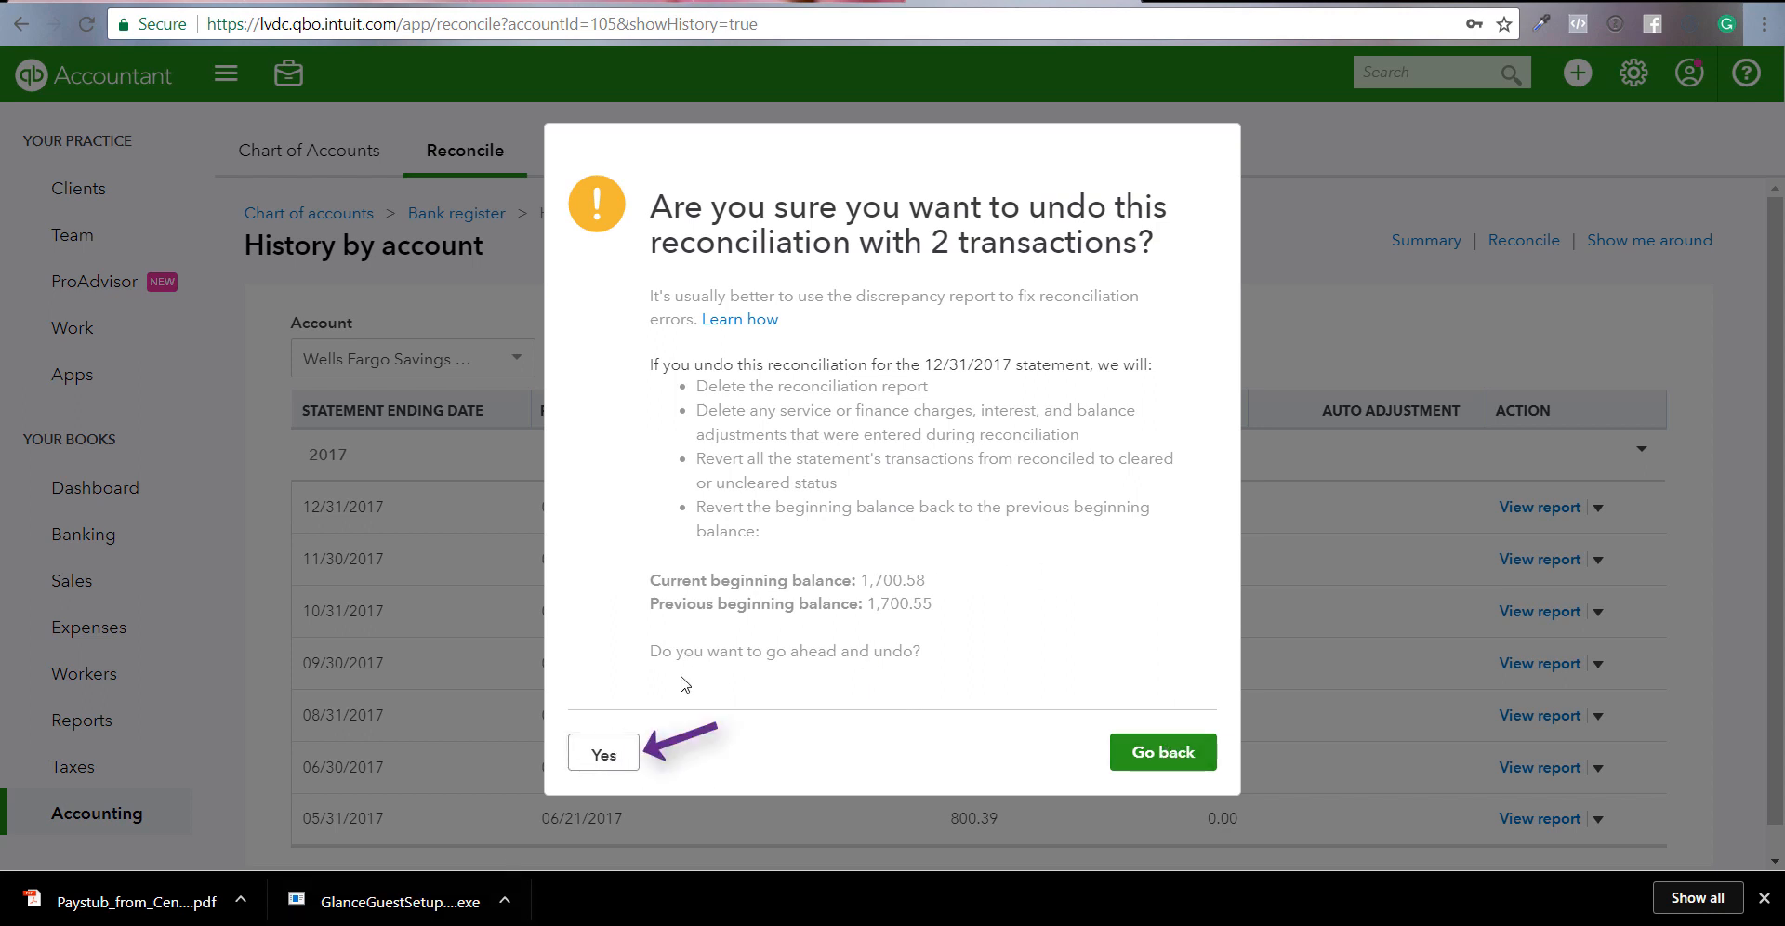
pyautogui.click(602, 751)
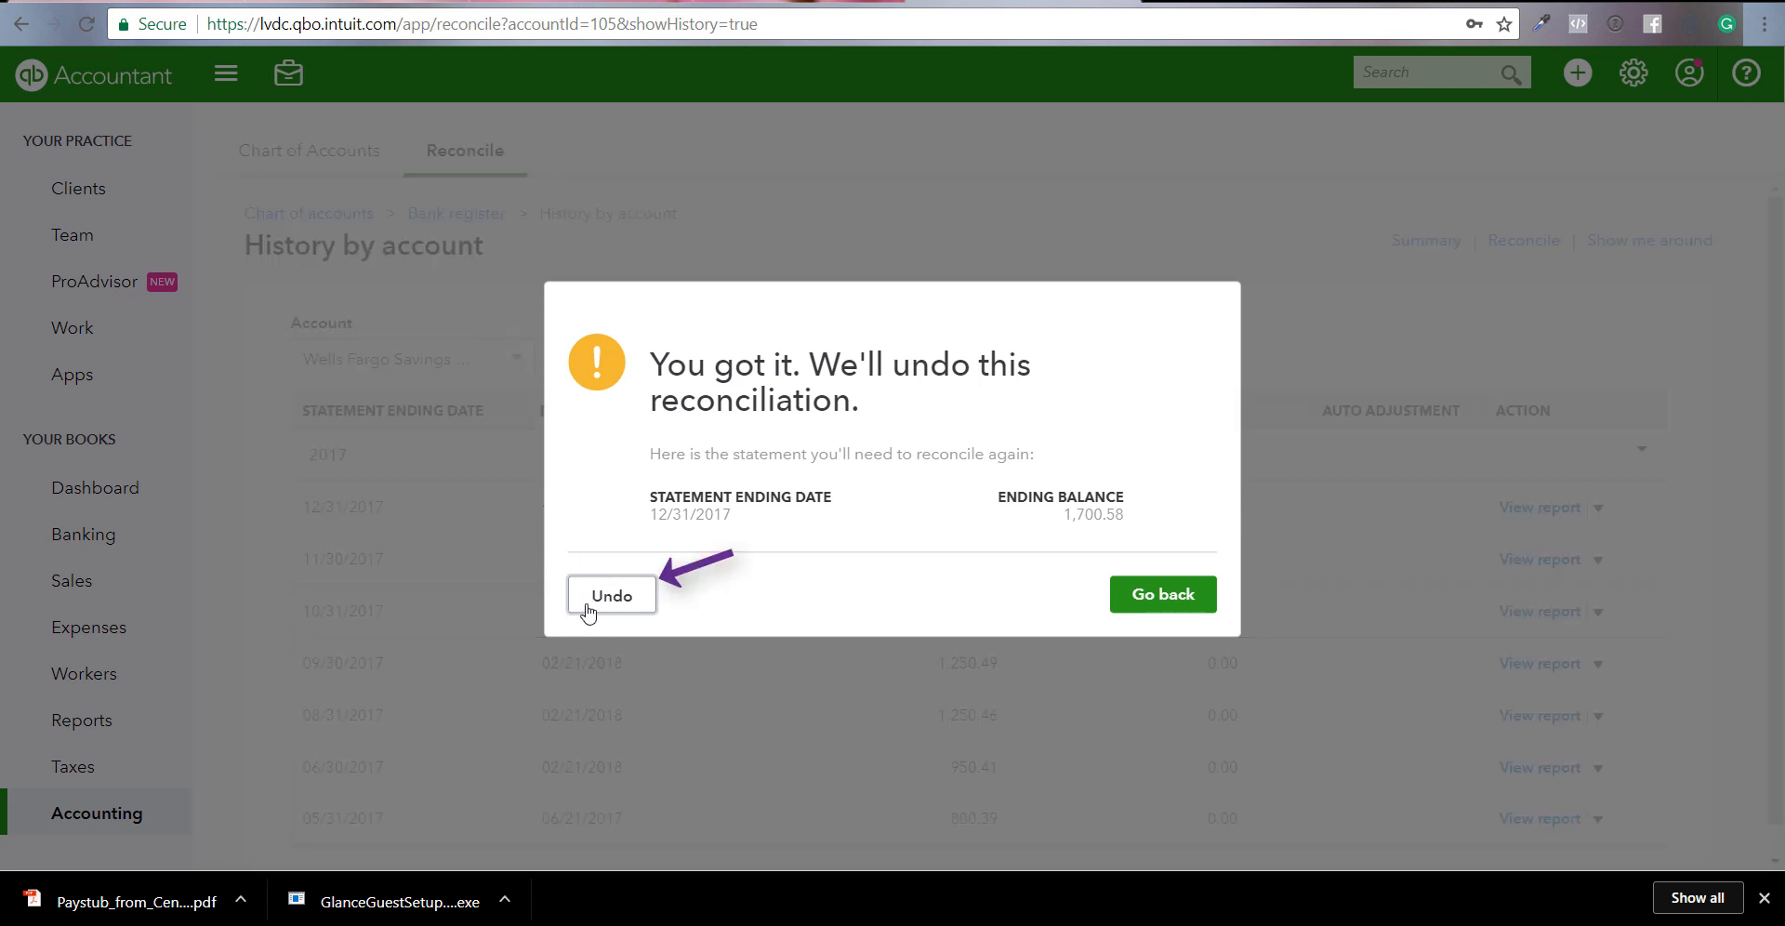
pyautogui.click(611, 595)
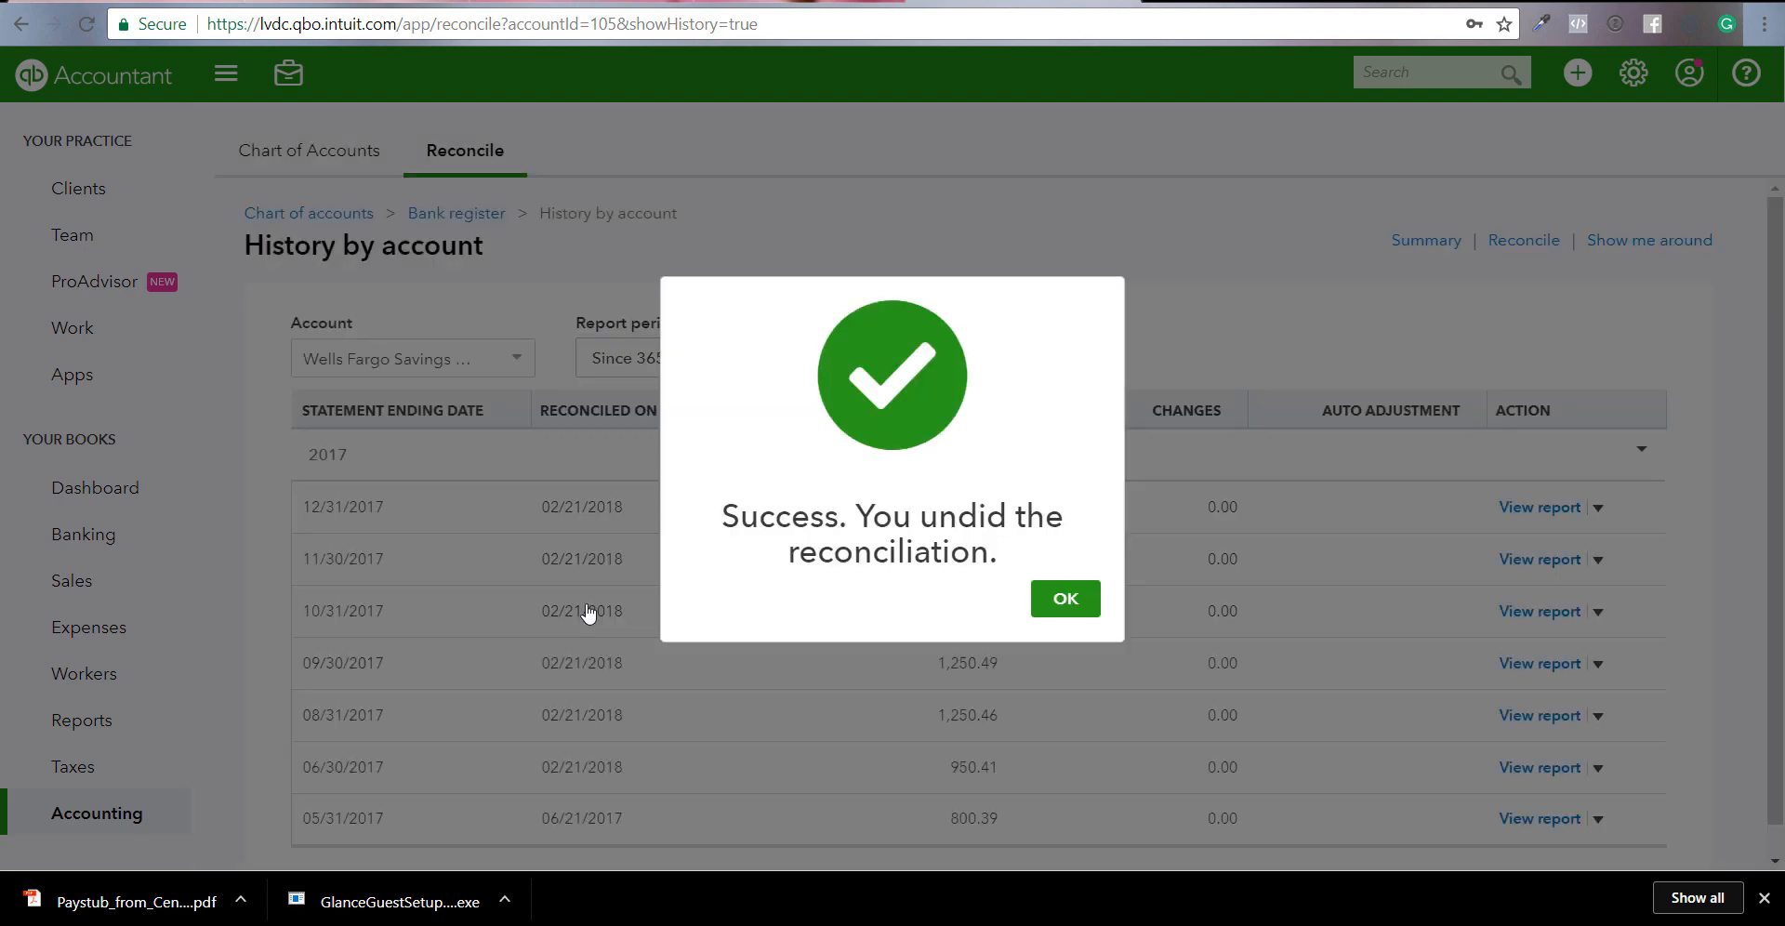
pyautogui.click(1064, 598)
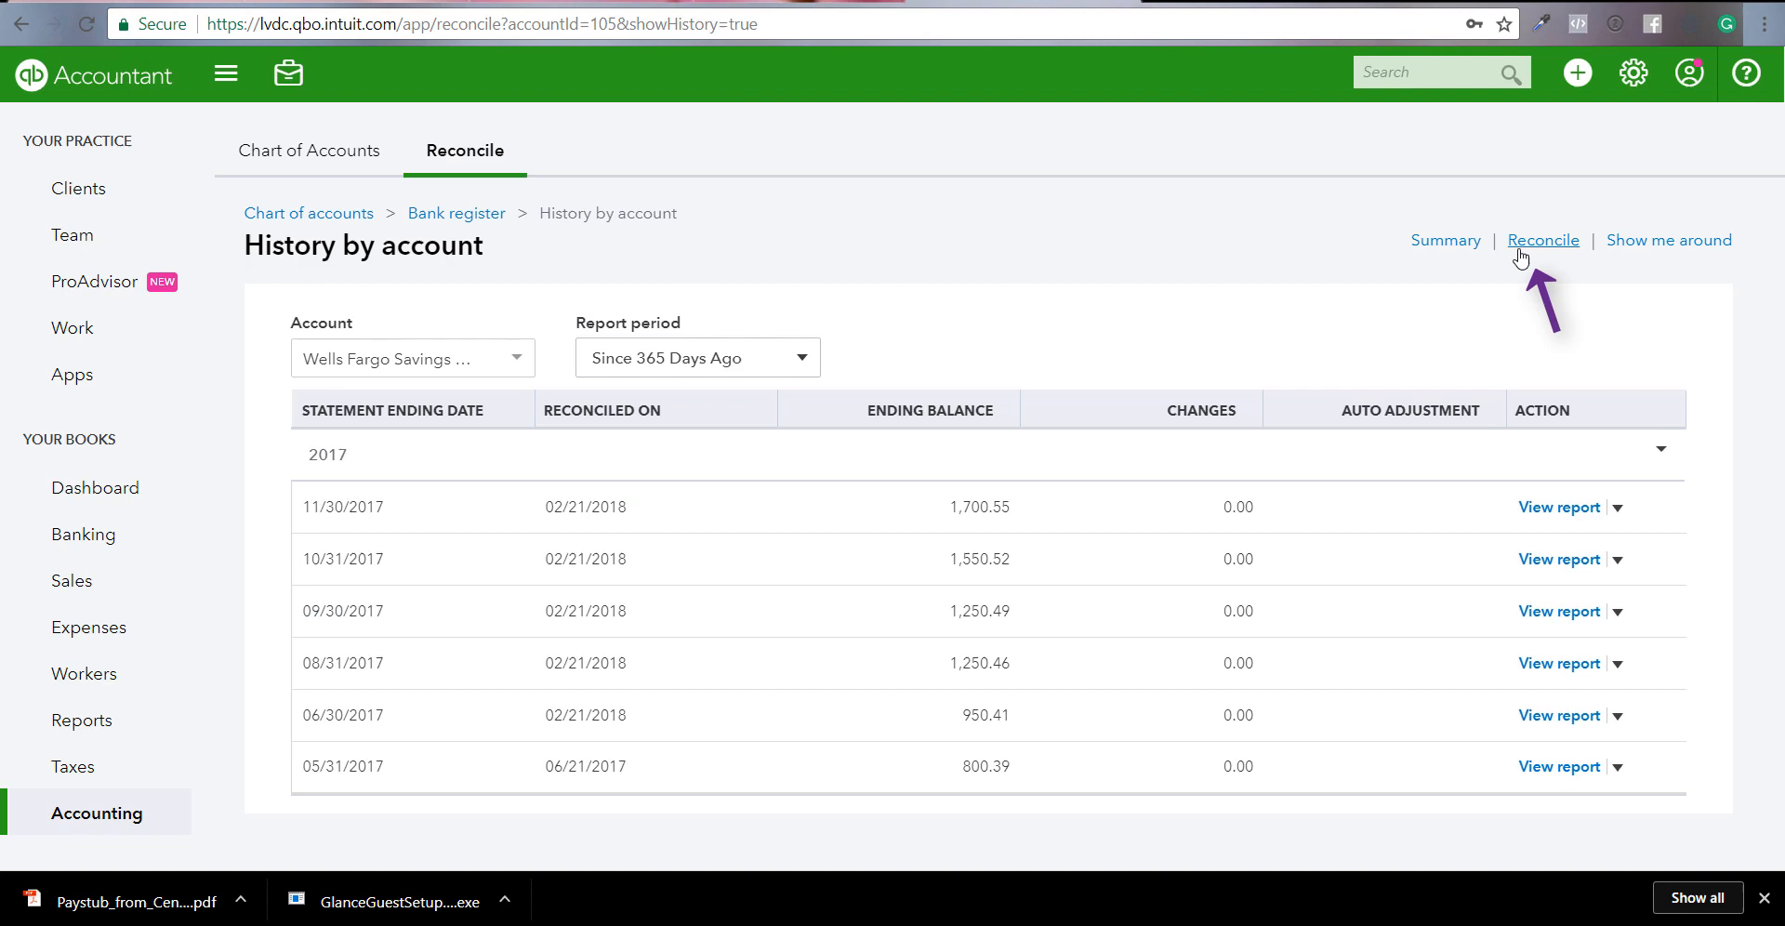
# Return to the Reconcile an account form for Wells Fargo Savings 4565 with a 1,700.55 beginning balance.
pyautogui.click(1544, 240)
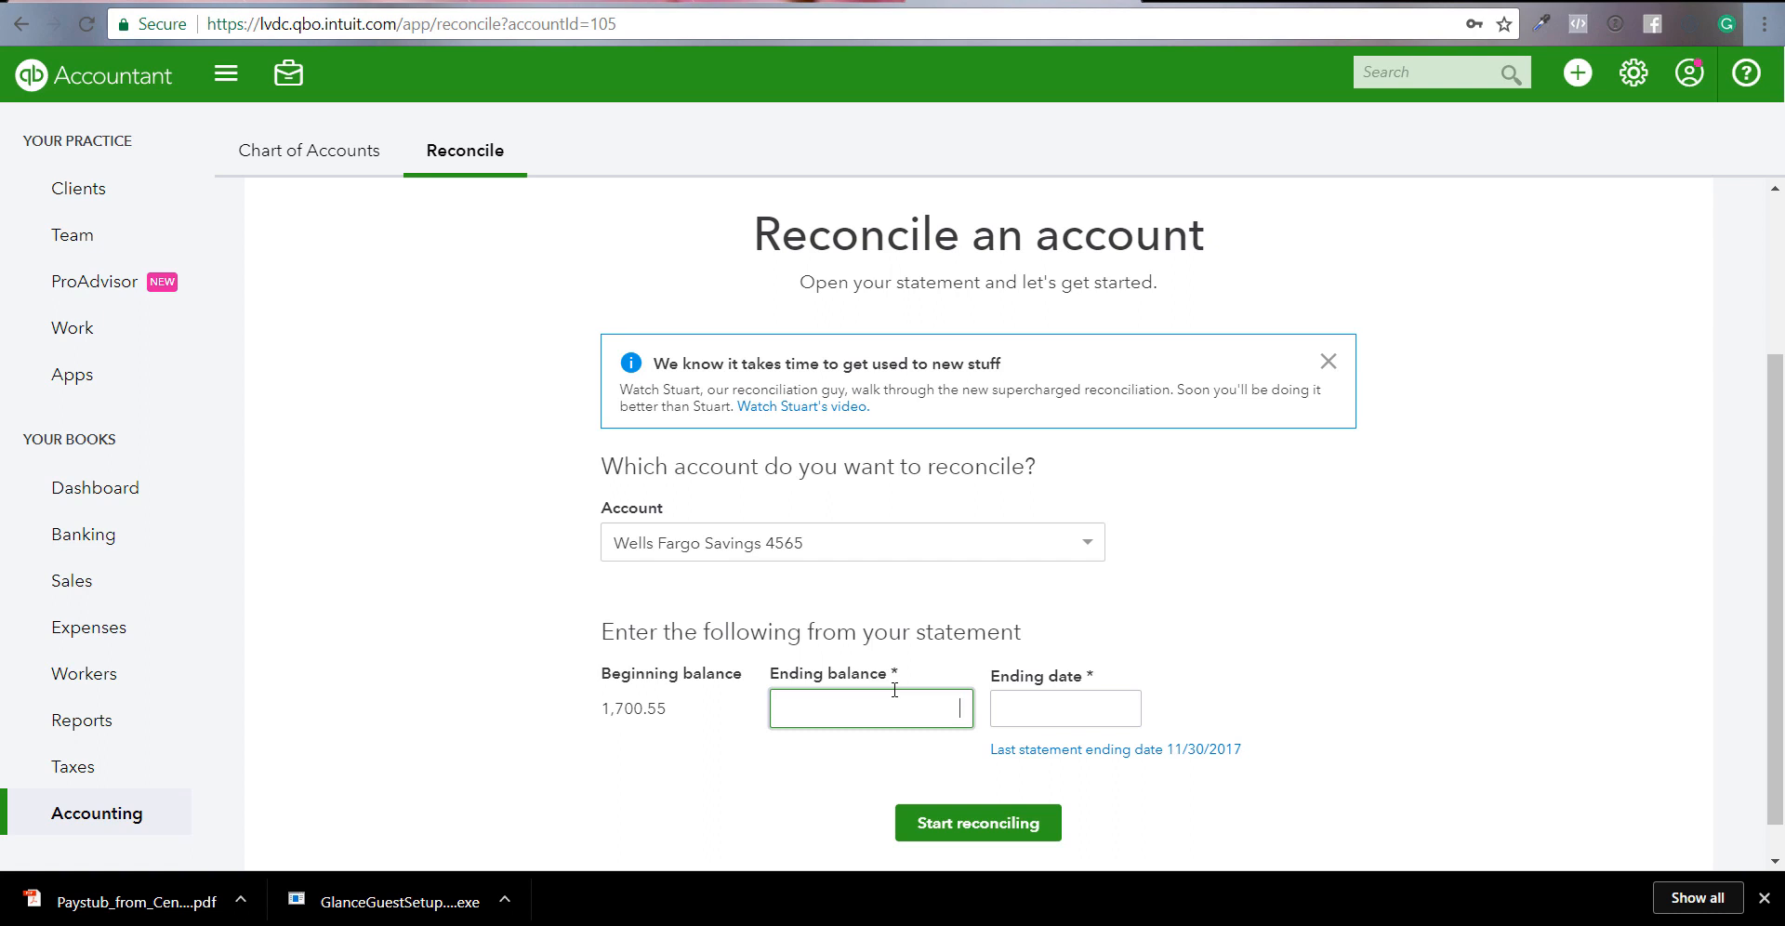
pyautogui.moveTo(1028, 556)
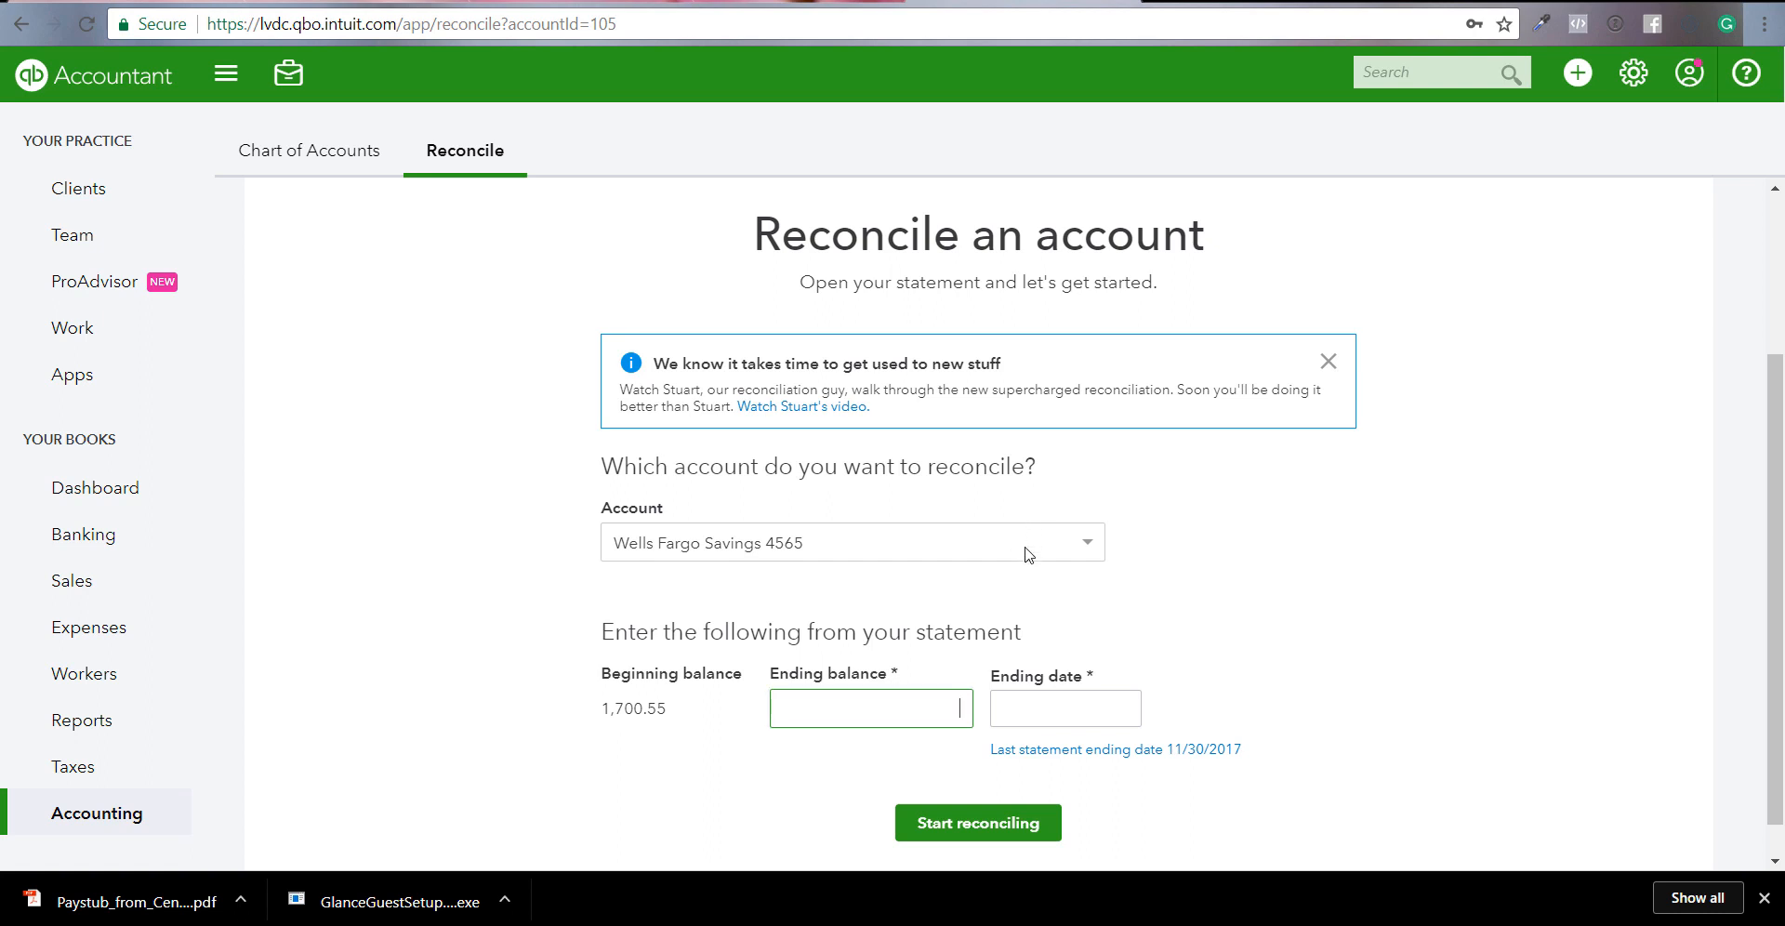
pyautogui.moveTo(1513, 424)
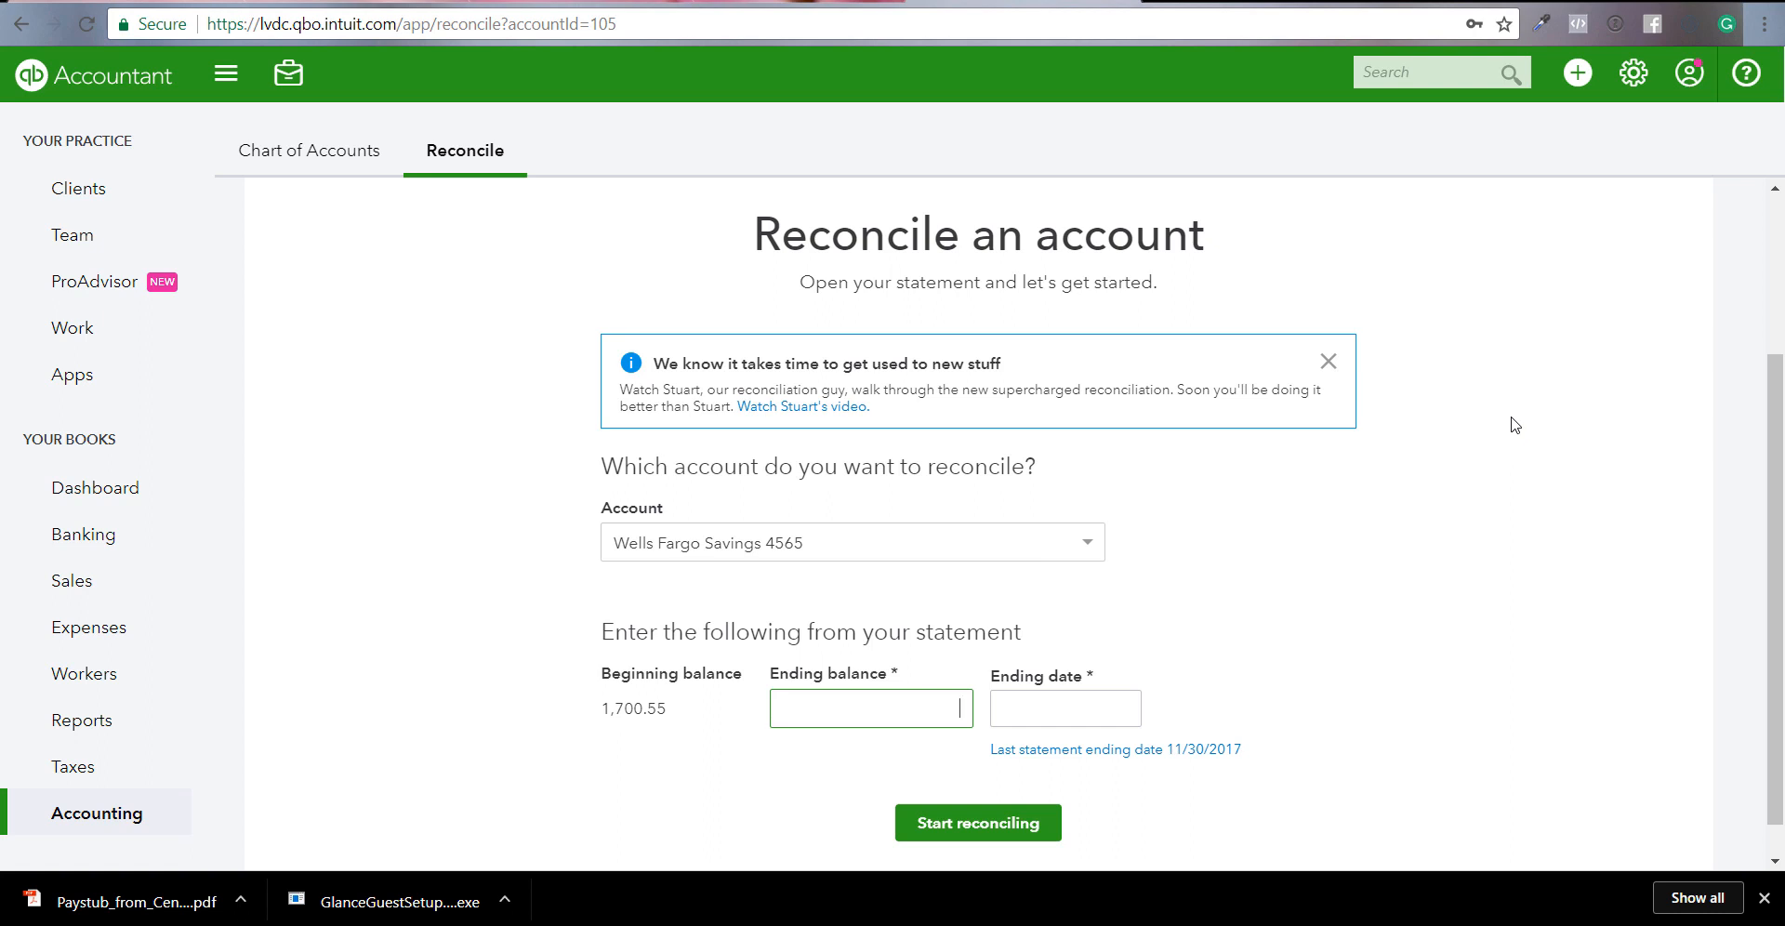